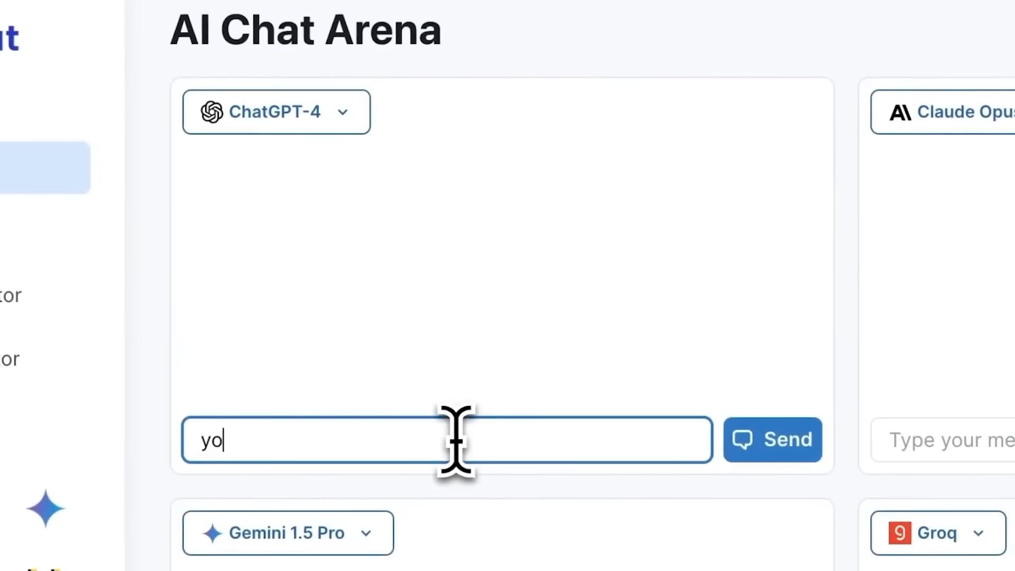
Step: Start a time-traveler-from-2100 message to ChatGPT-4 and browse a panel's model list
click(276, 111)
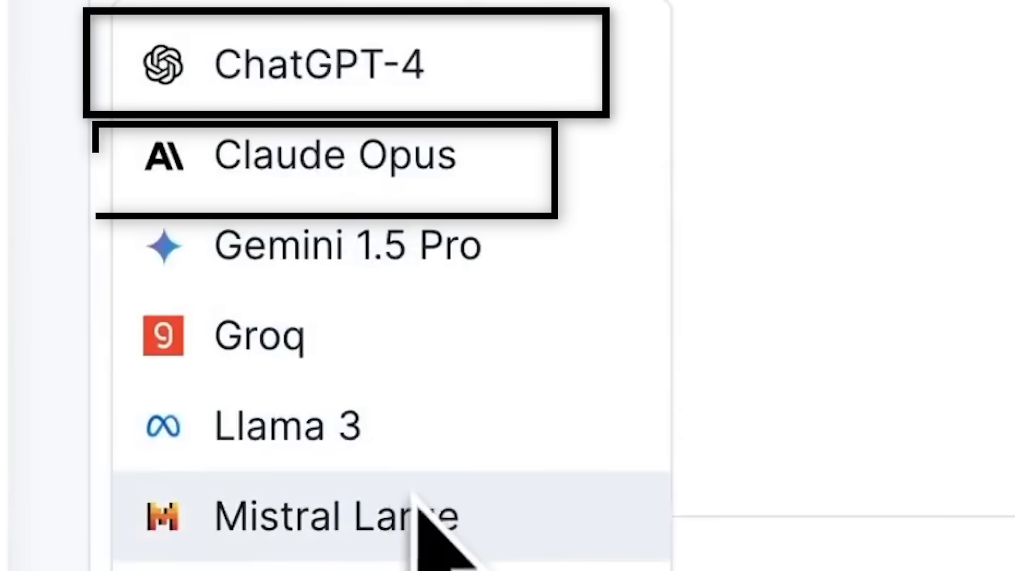
click(334, 153)
text(Imagine you're a time traveler from the year 2100. Describe the most significant tehcno)
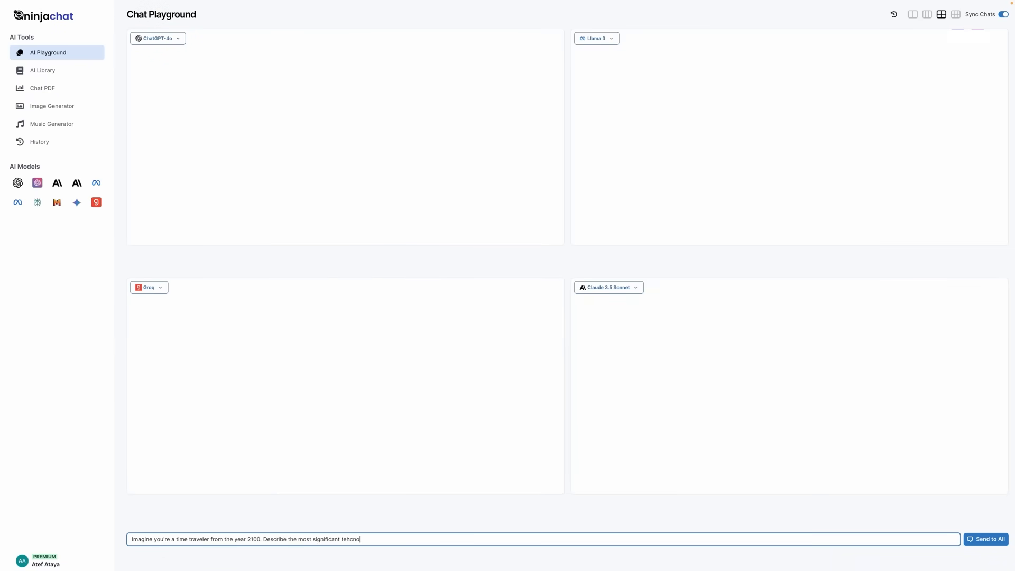
Step: Send the time-traveler prompt to all model panes and compare their side-by-side answers
click(989, 539)
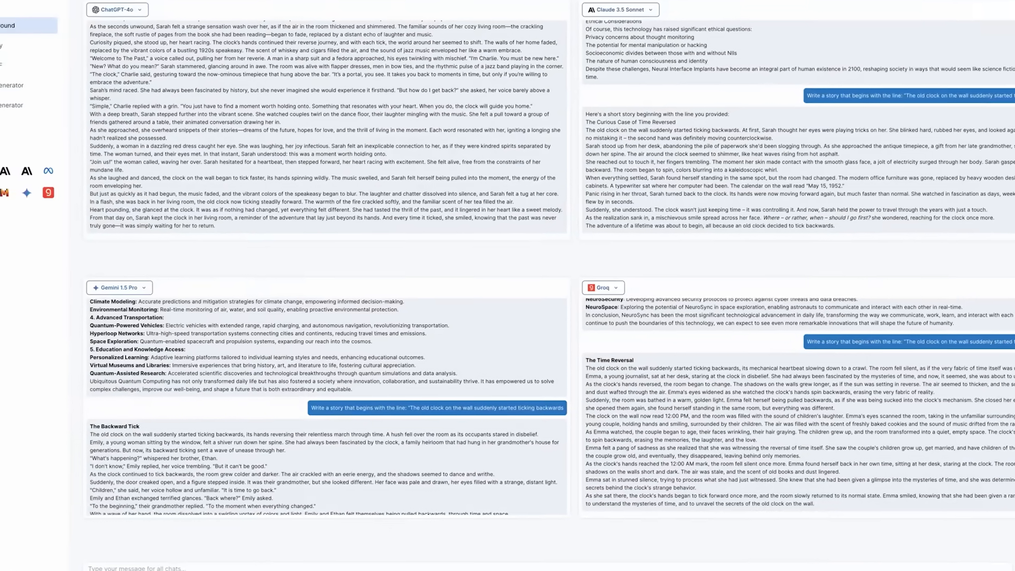
click(116, 10)
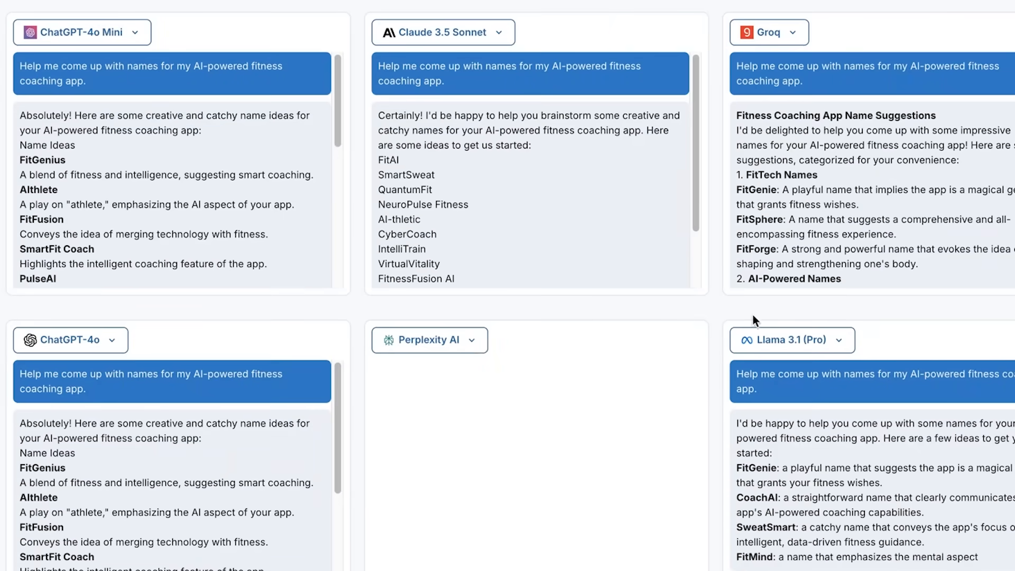
mouse_move(271, 302)
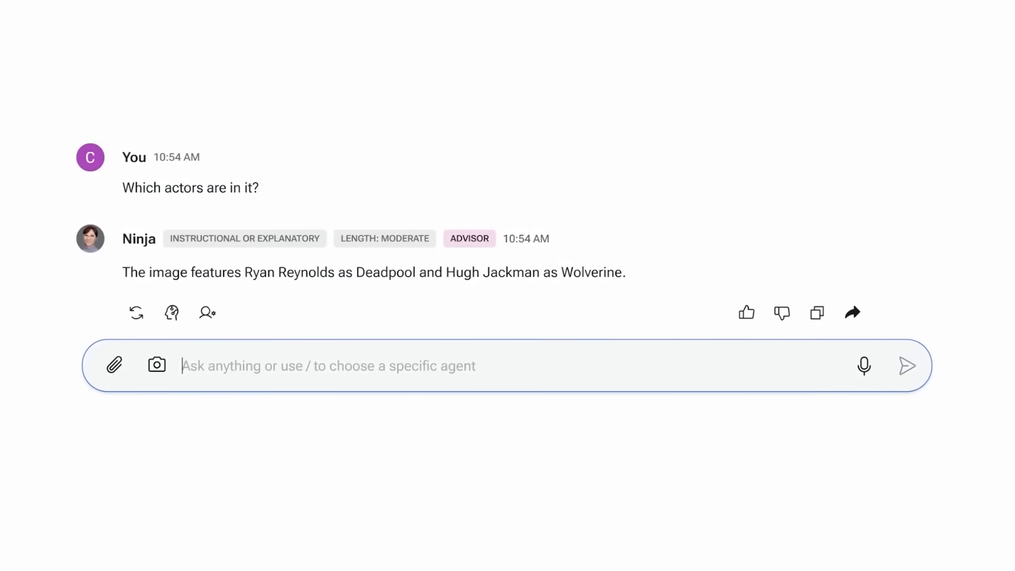
Step: Open a new chat and send 'Tell me a cool fact about Barcelona'
click(907, 365)
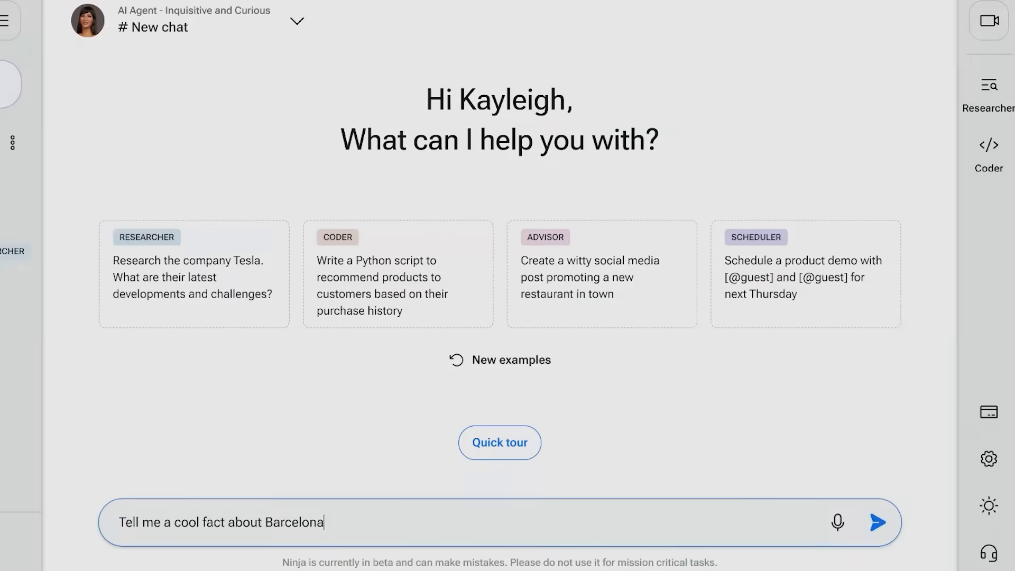
click(877, 522)
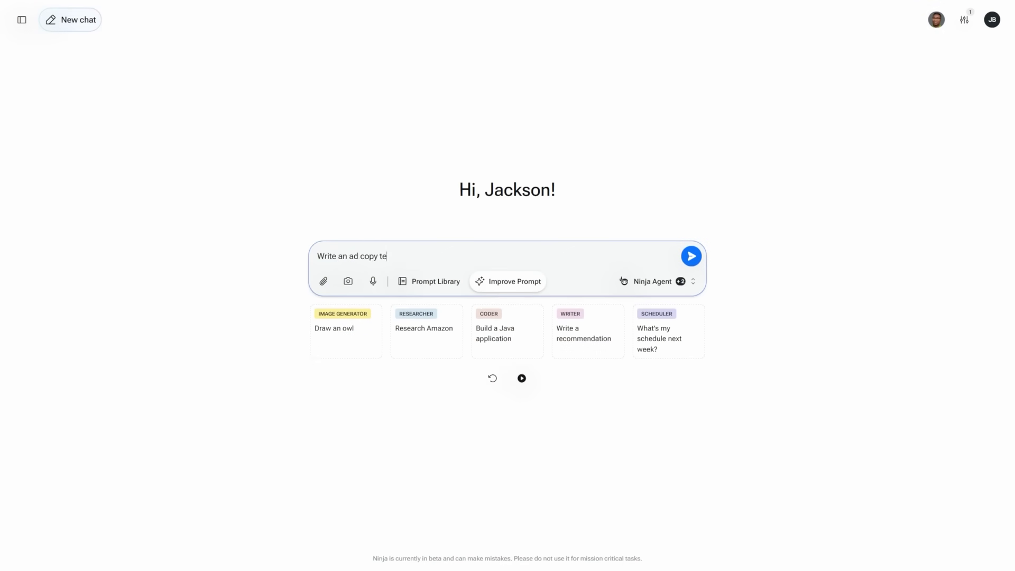
Step: Send the AI-intelligence ad copy template request and compare Gemini 1.5 Pro and GPT-4 Turbo answers
text(mplate for marketing AI intelligenc)
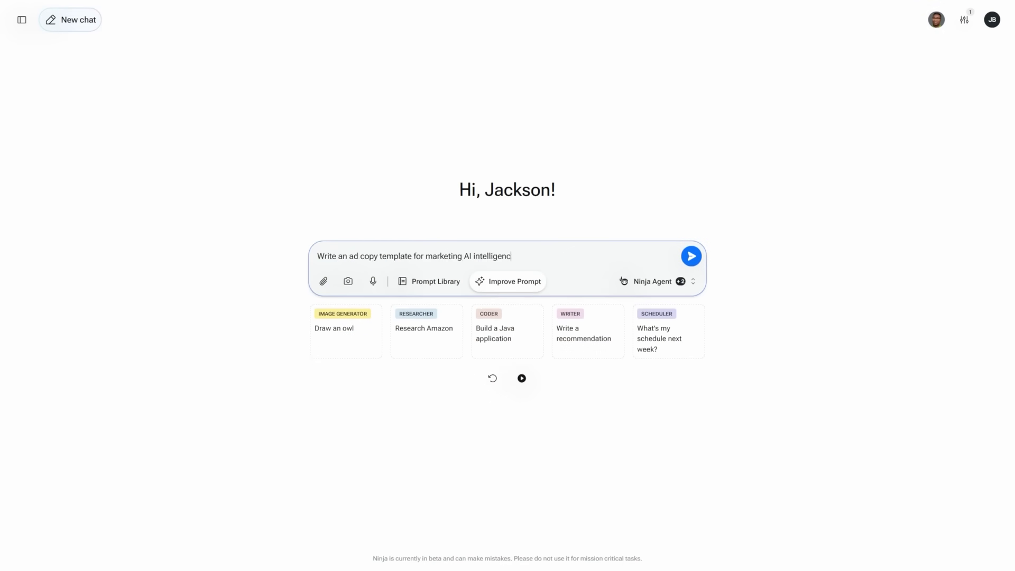
click(691, 256)
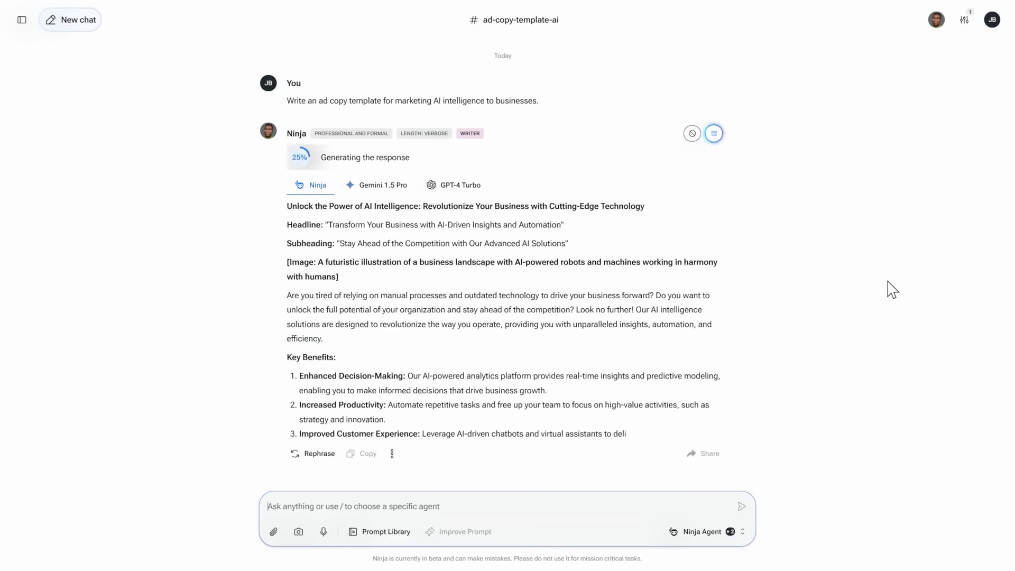
click(380, 154)
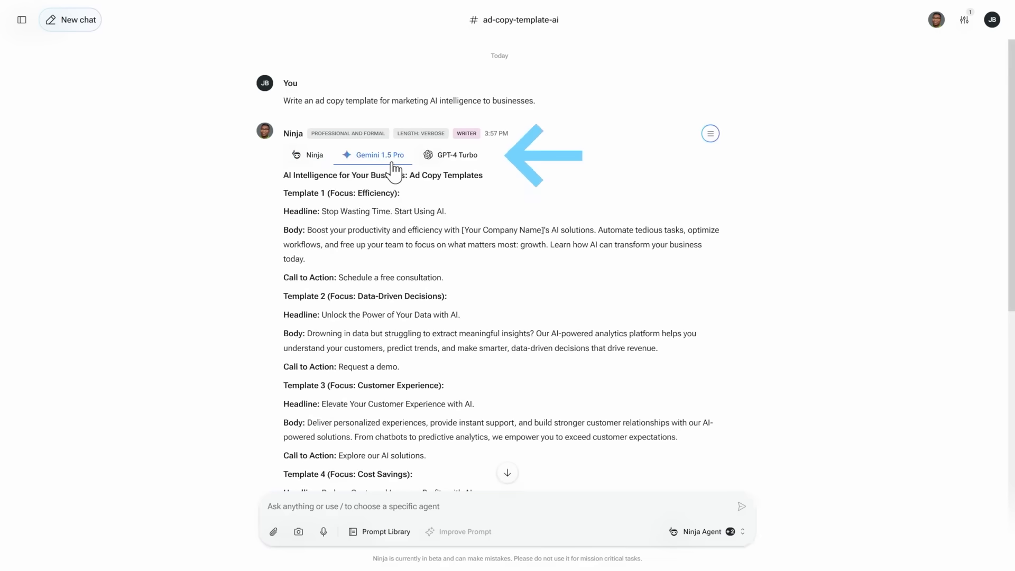
click(458, 155)
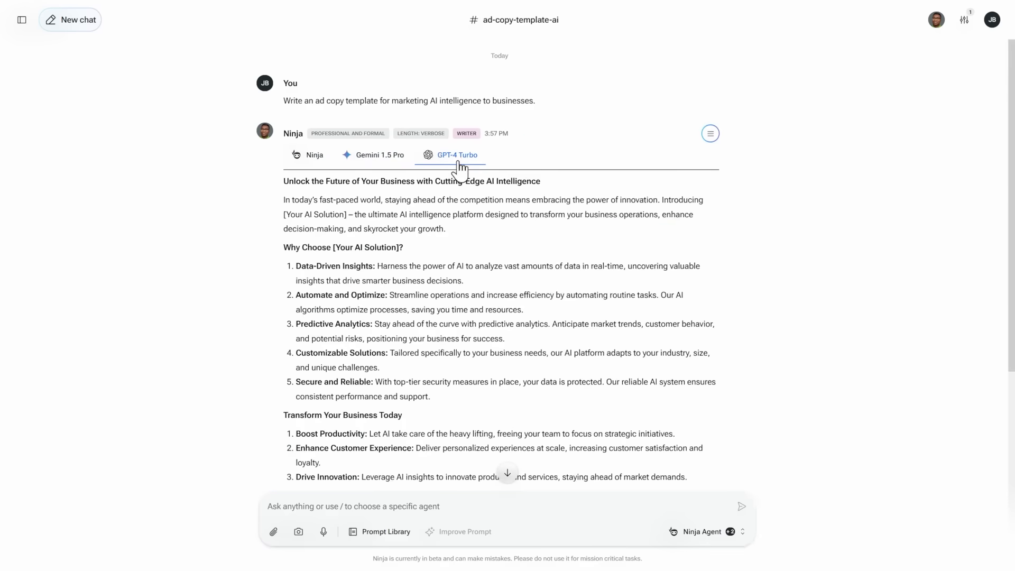
mouse_move(833, 202)
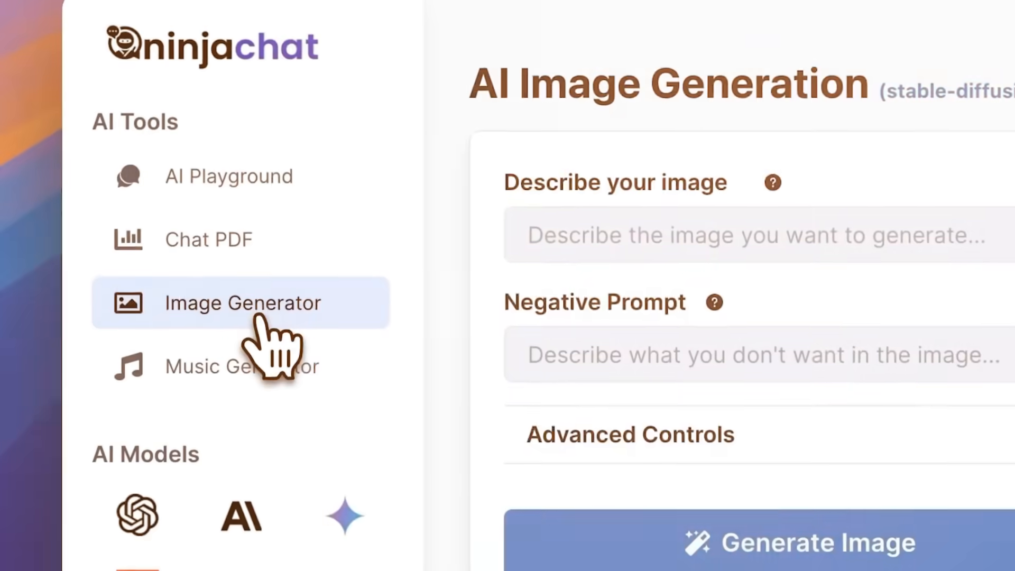
Step: Describe a cat flying on top of a dog in a hot air balloon
text(a cat flying on top of a dog in a hot air balloon)
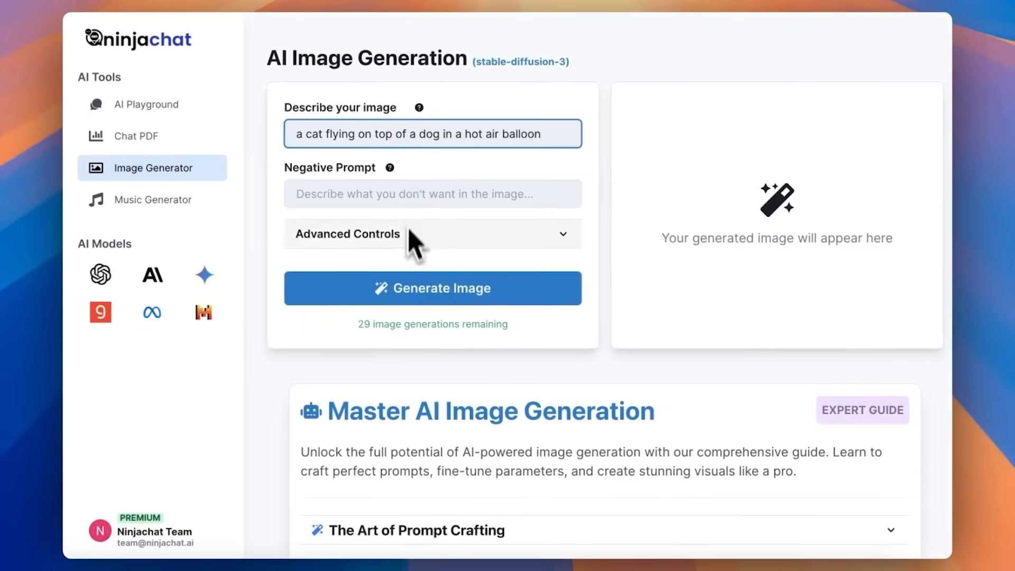
click(433, 288)
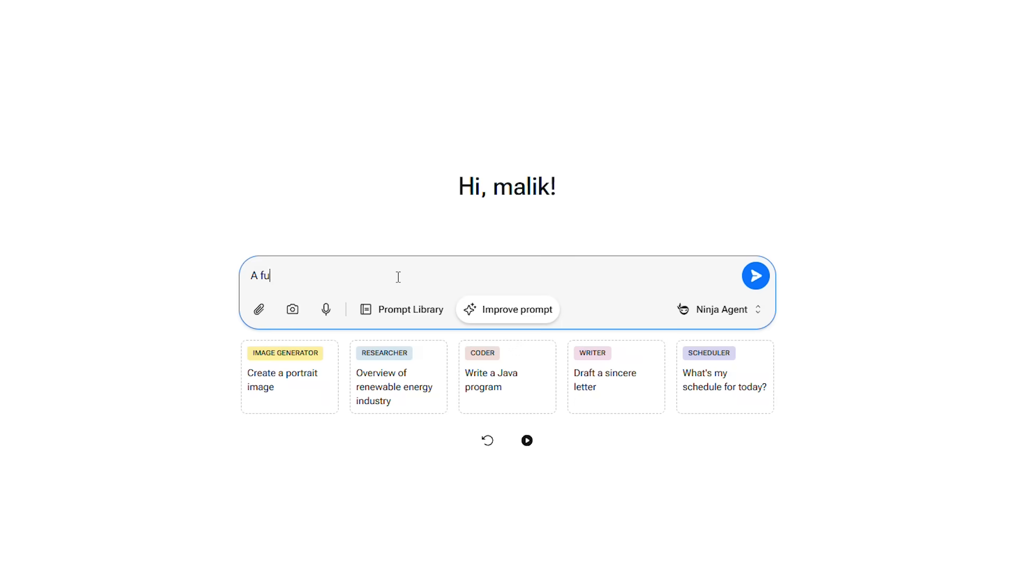
Step: Generate futuristic-city-at-sunset and turquoise-wave surfer images, then enlarge a surfer image
text(turistic city at su)
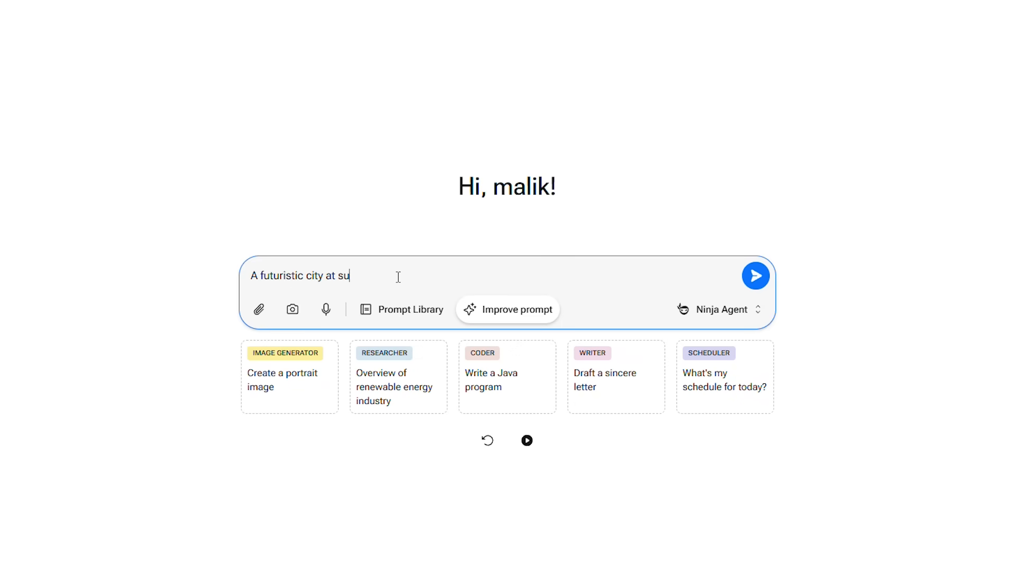
click(755, 275)
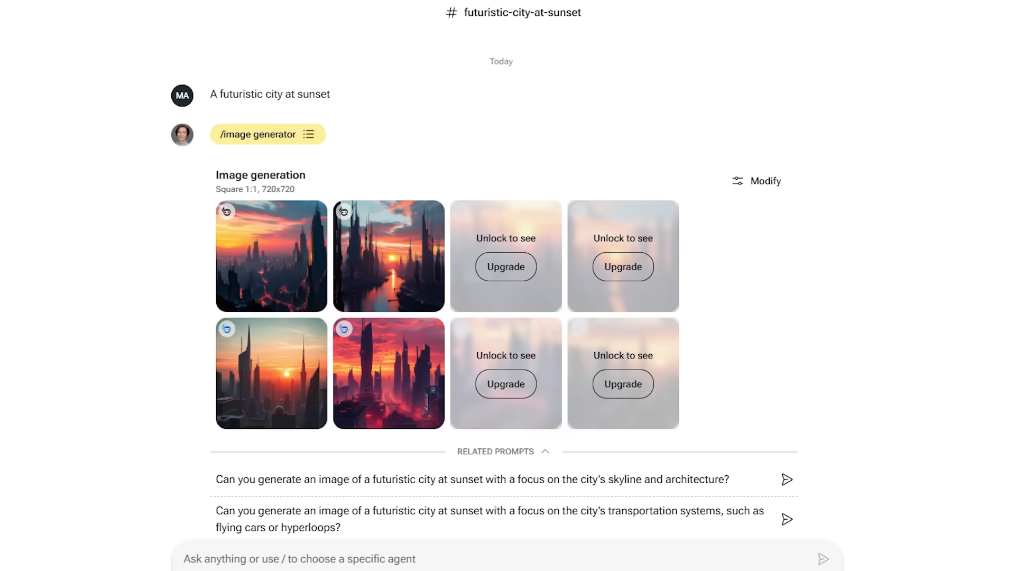
click(387, 255)
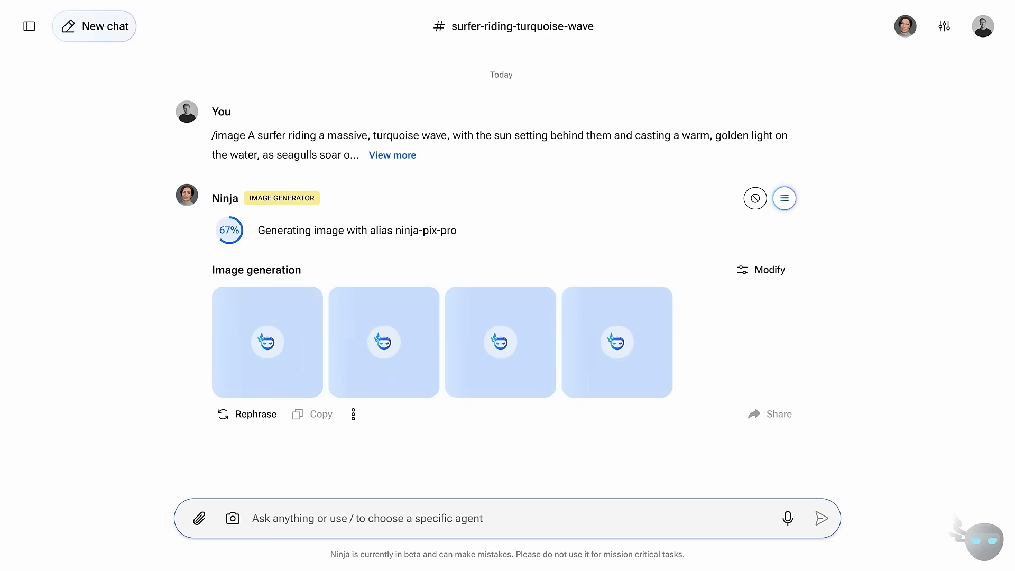
click(266, 342)
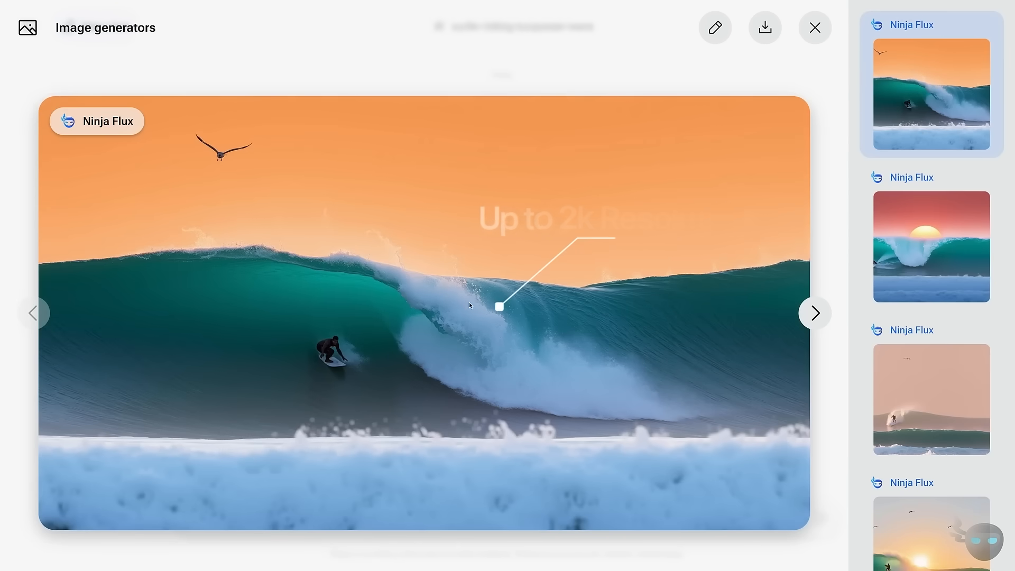
Step: Generate a 16:9 PNG image of a neon city with flying cars
click(814, 27)
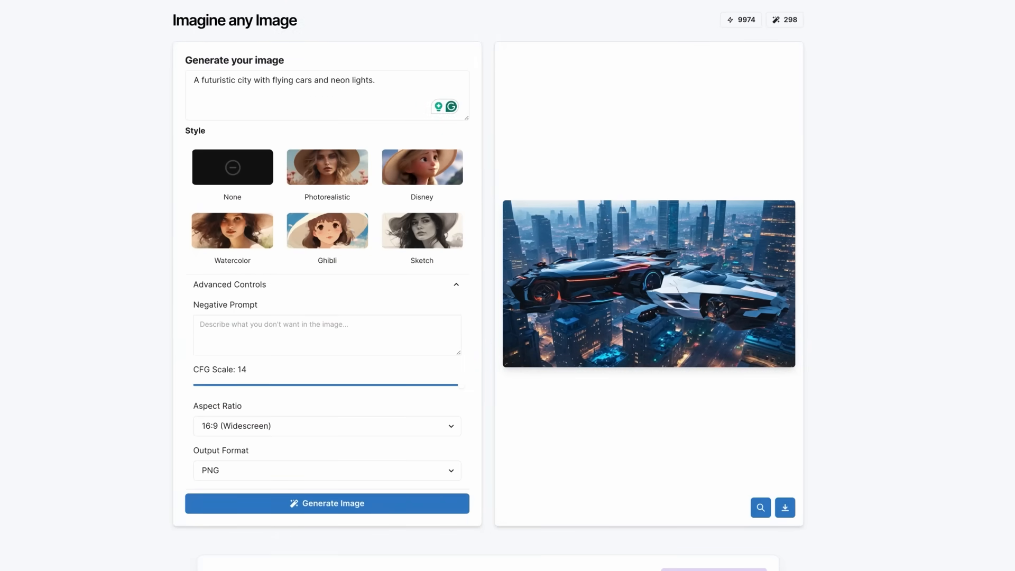
click(51, 123)
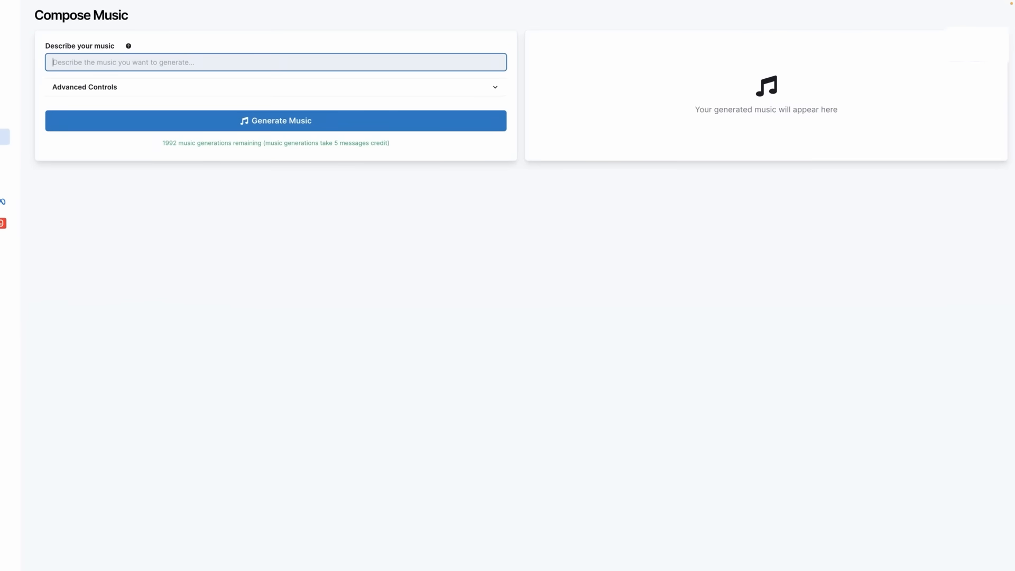
Step: Generate an upbeat electronic dance track with a catchy synth melody and play it
text(An upbeat electronic dance track with)
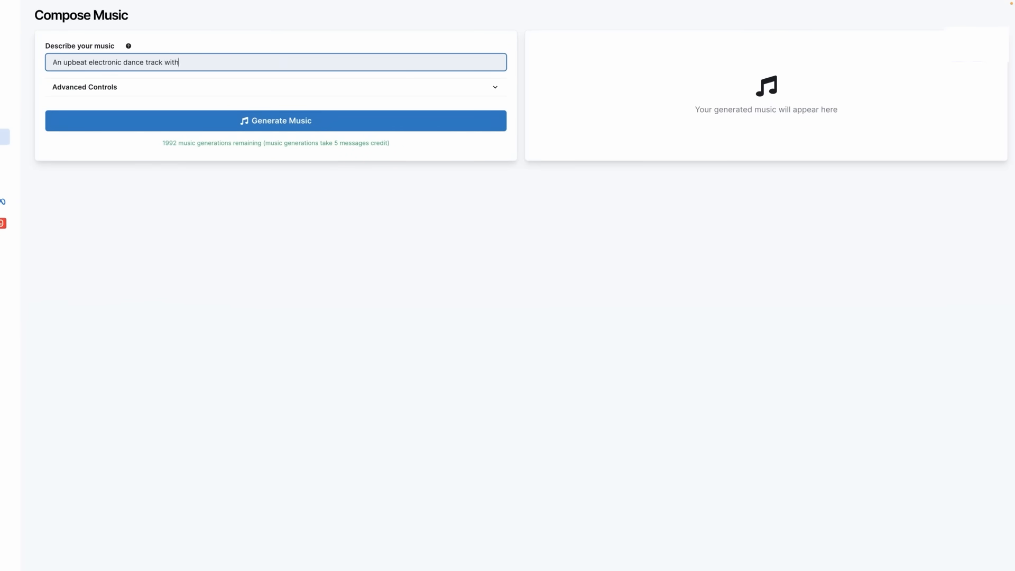
click(275, 120)
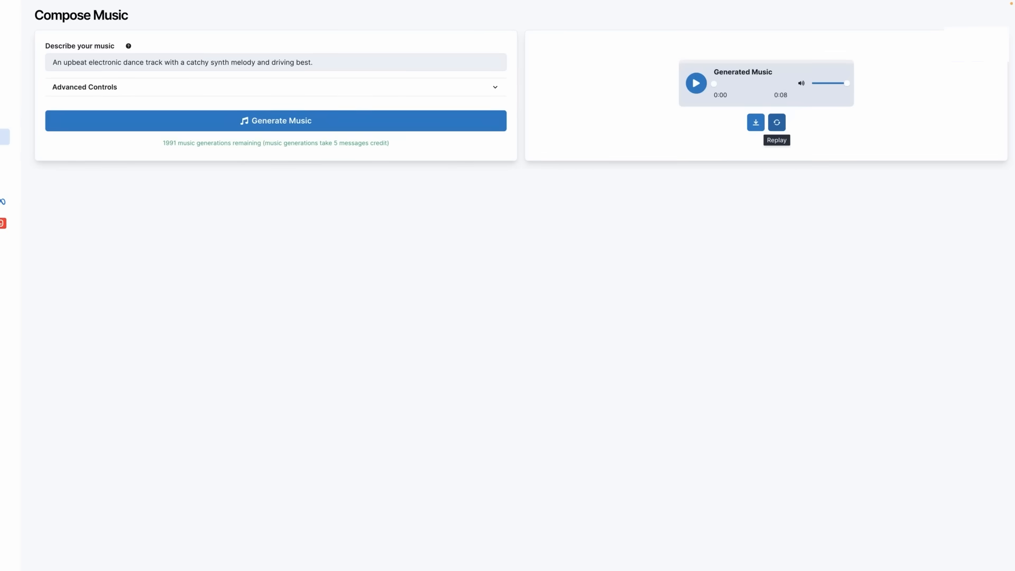
click(695, 83)
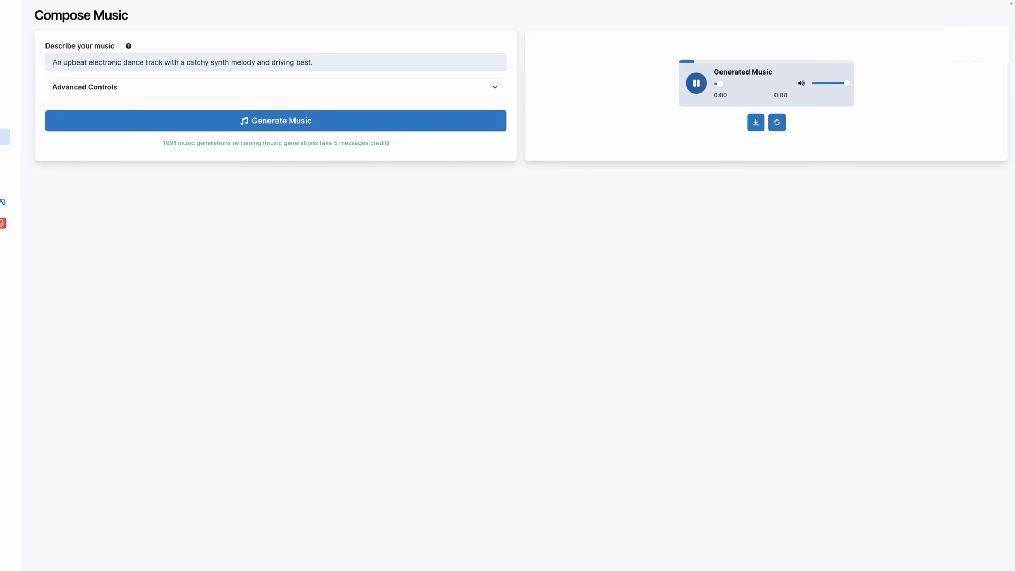